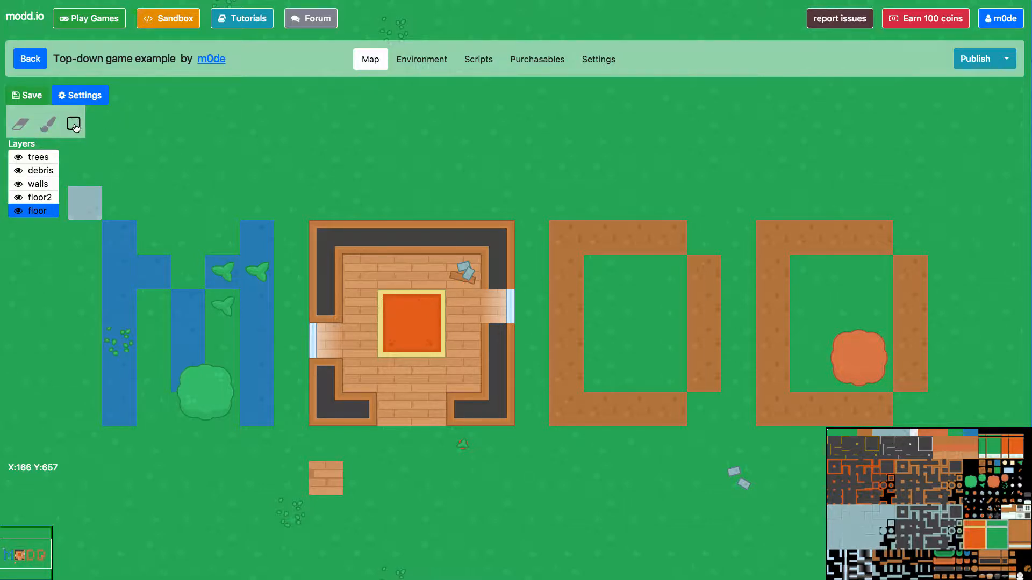
mouse_move(582, 310)
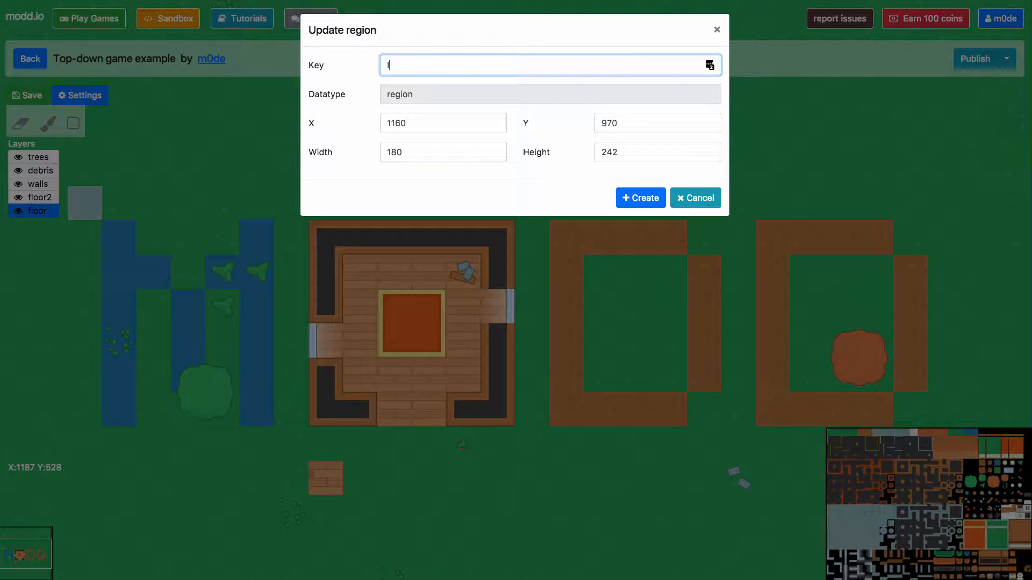
Key the rectangle inside the first brown square 'In' and create the region
type("In")
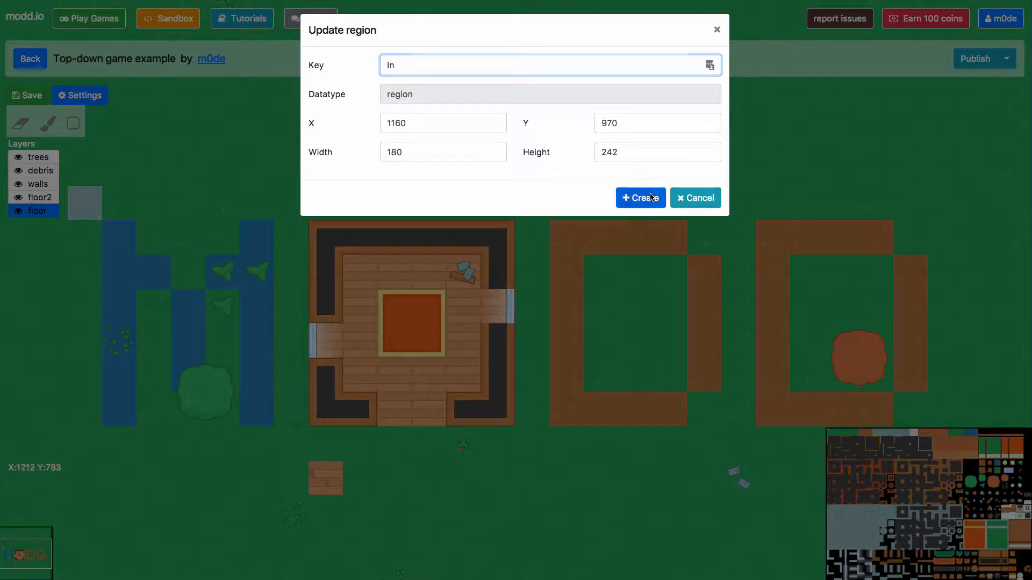
left_click(639, 197)
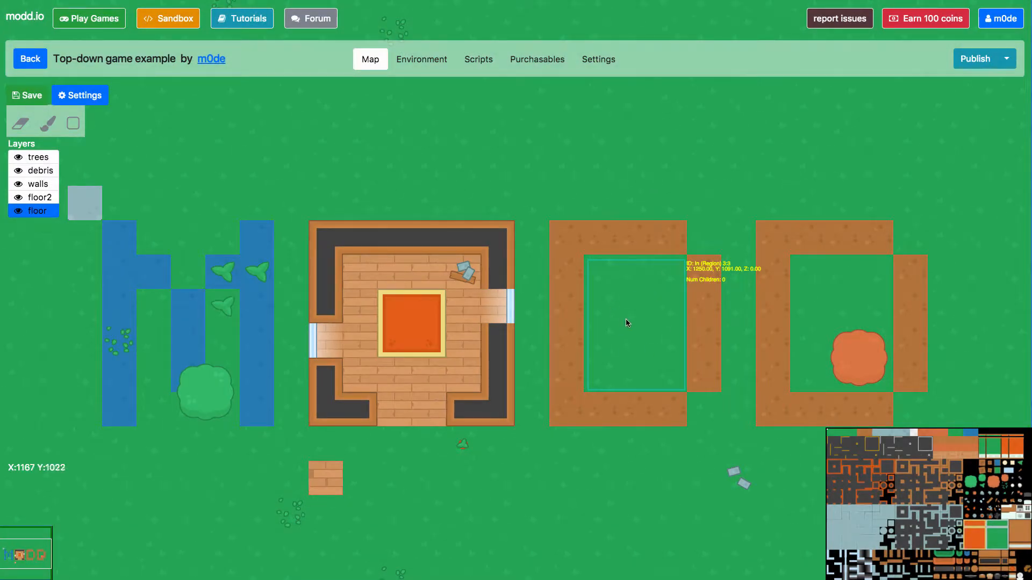
mouse_move(357, 299)
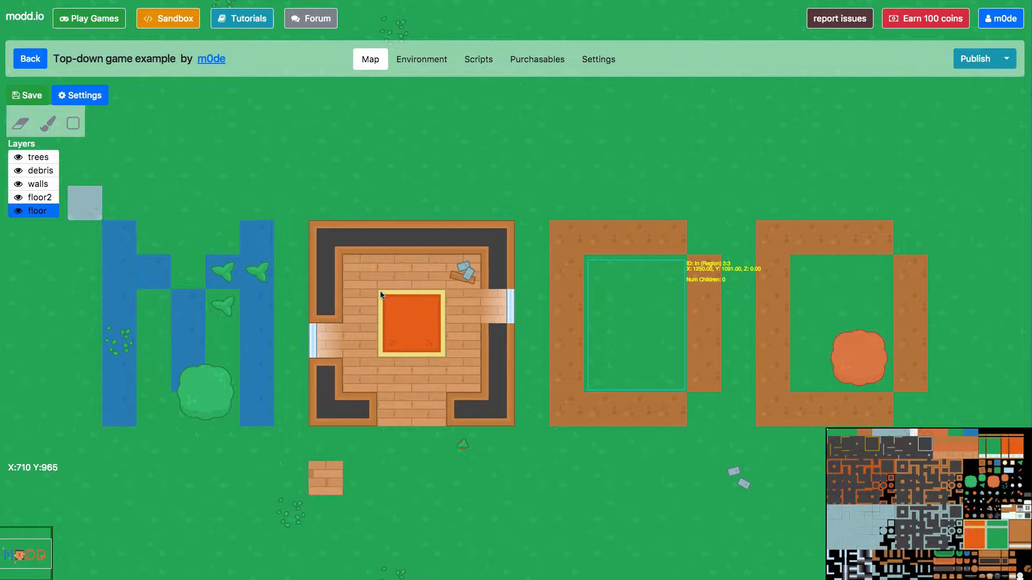
Mark the orange square in the wooden building as a region keyed 'out'
left_click(72, 123)
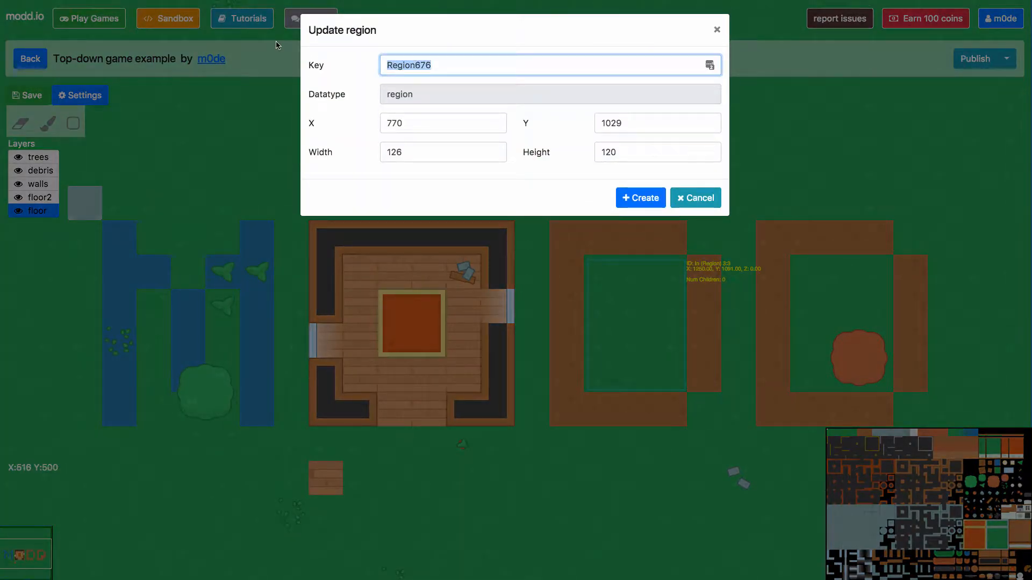
type("out")
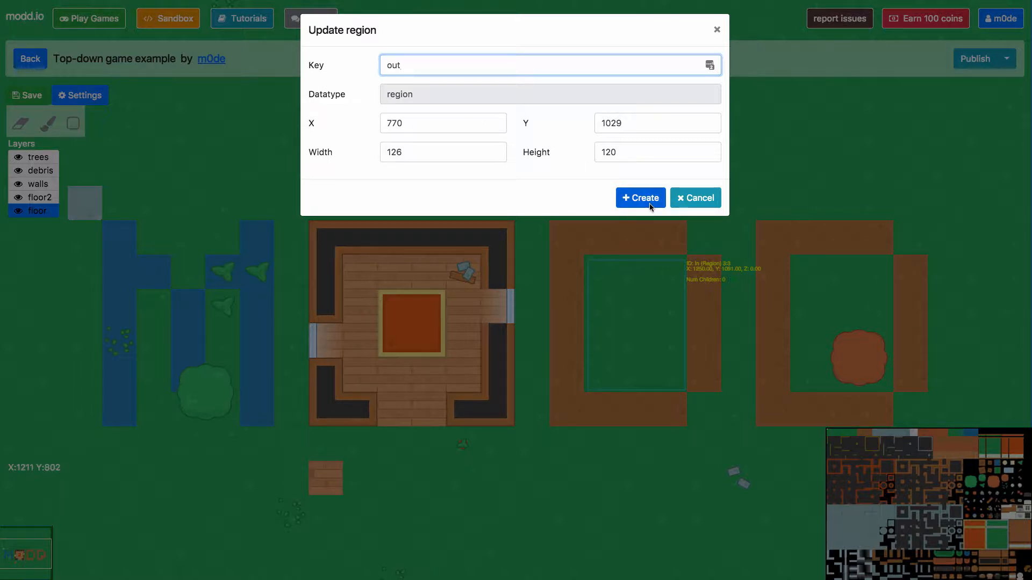
left_click(639, 197)
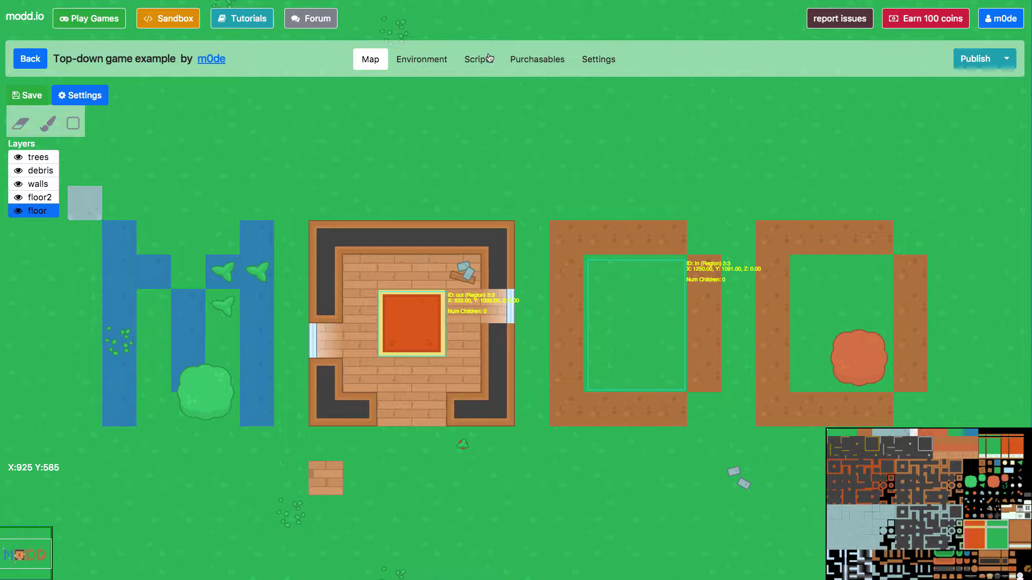
Add a script named 'In' with the trigger 'when a unit enters a region'
left_click(478, 59)
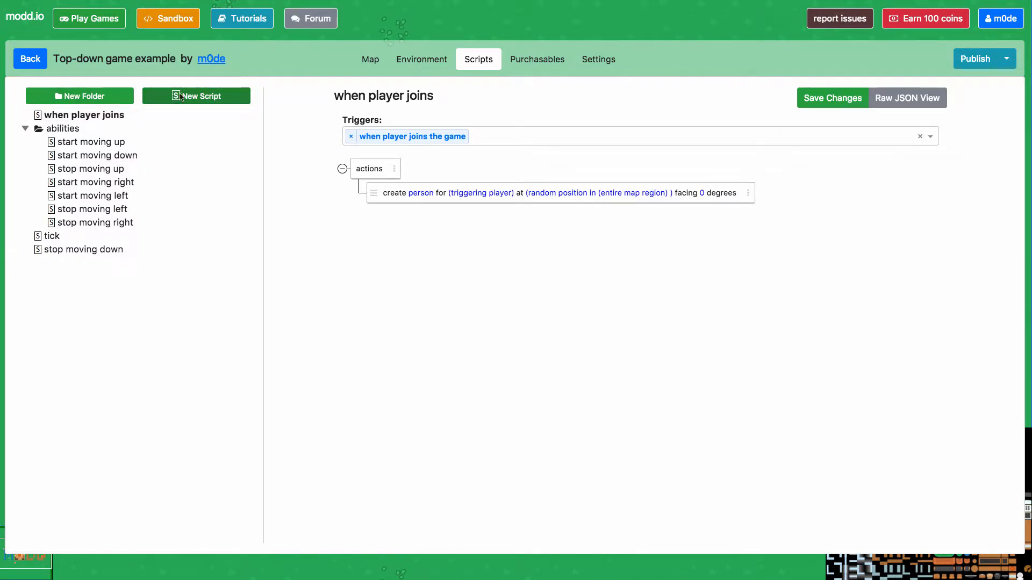
left_click(196, 96)
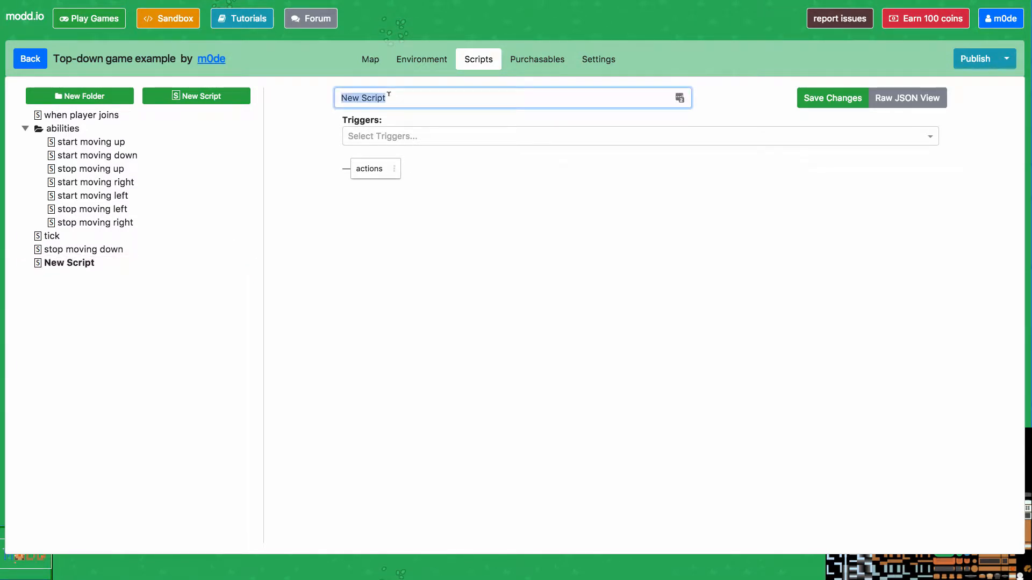
type("In")
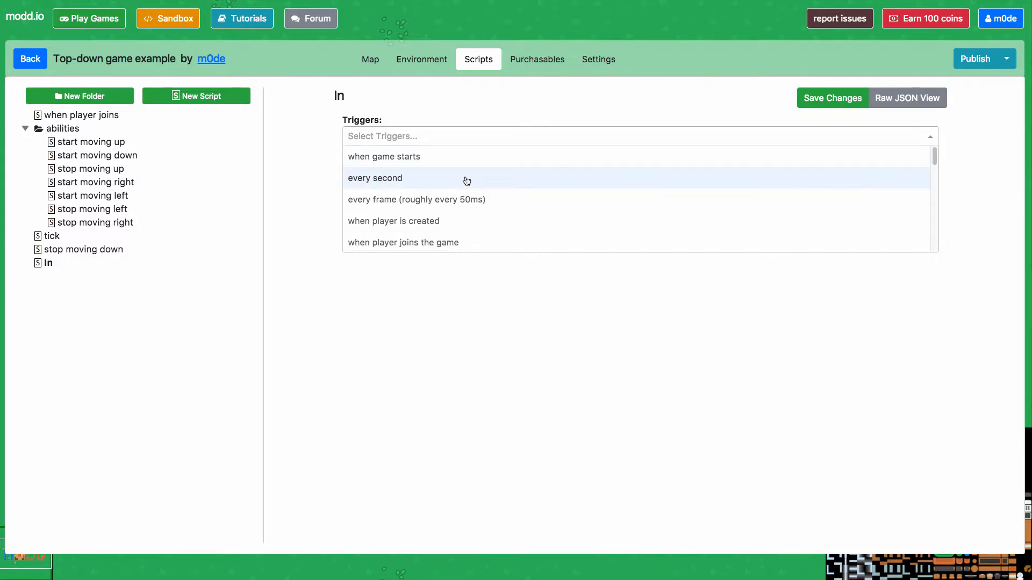
scroll("down", 3)
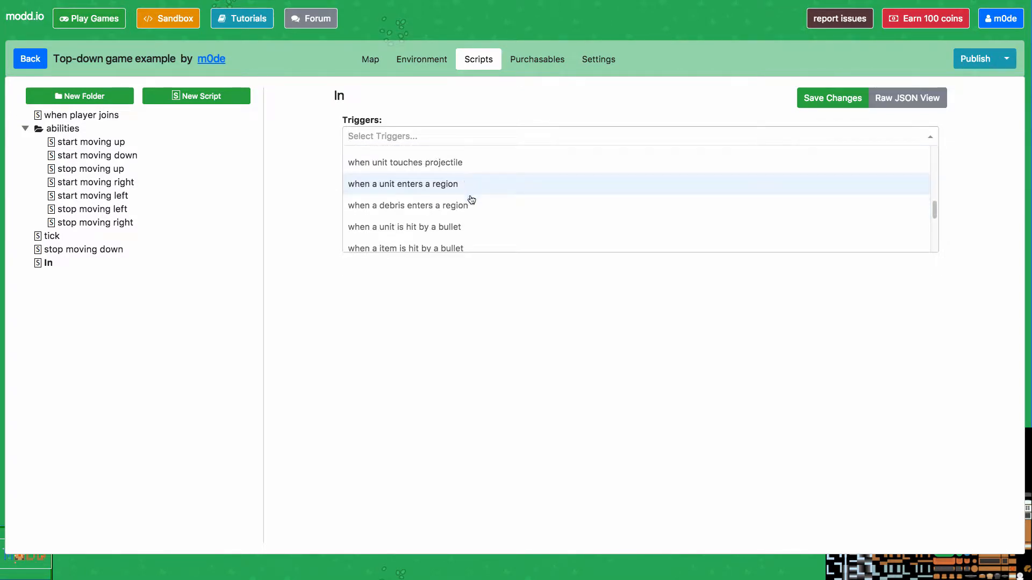
left_click(402, 183)
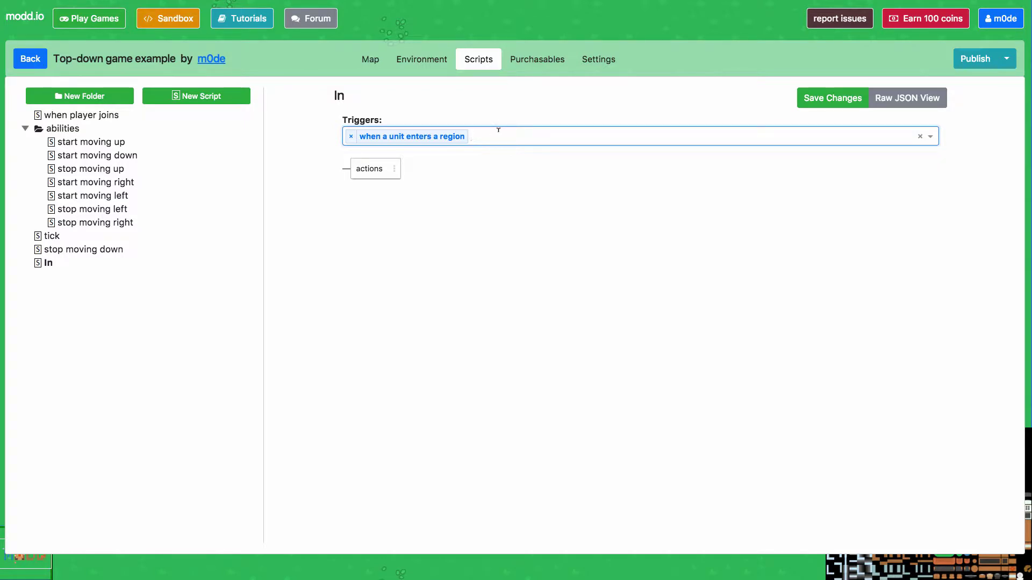
left_click(393, 168)
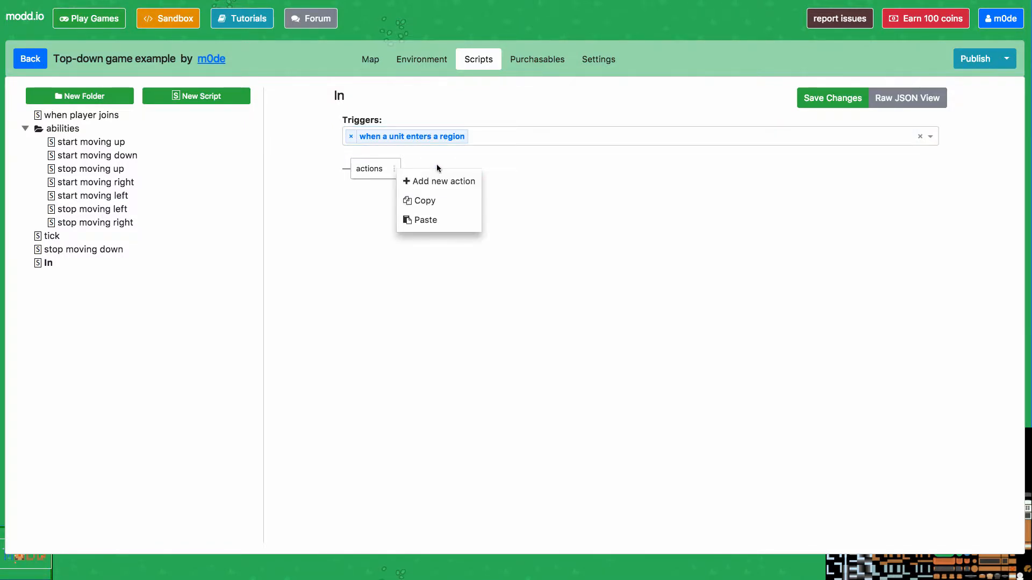
mouse_move(437, 184)
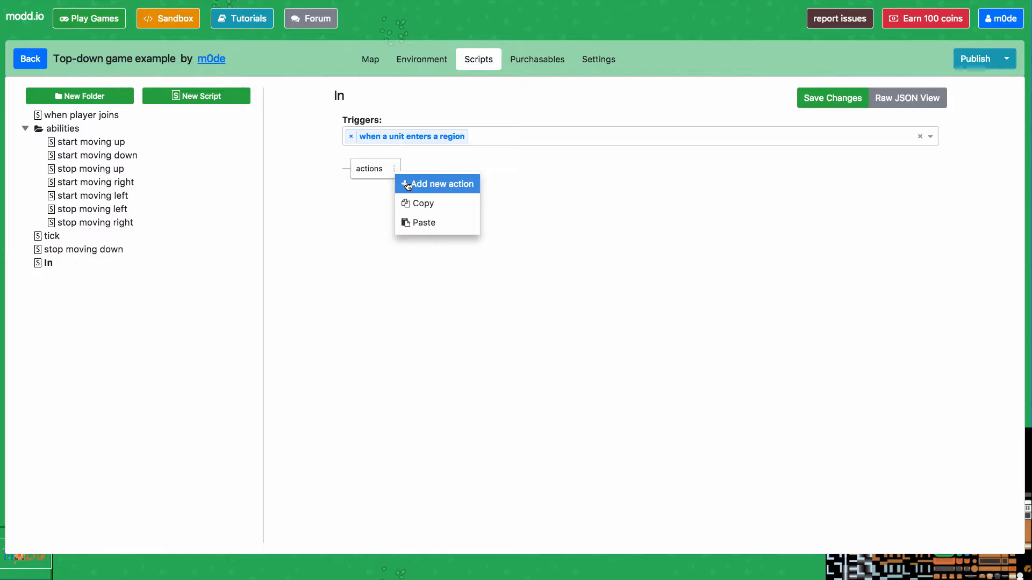
Add an if/else action using Region Comparison: triggering region equals the 'In' region
left_click(442, 184)
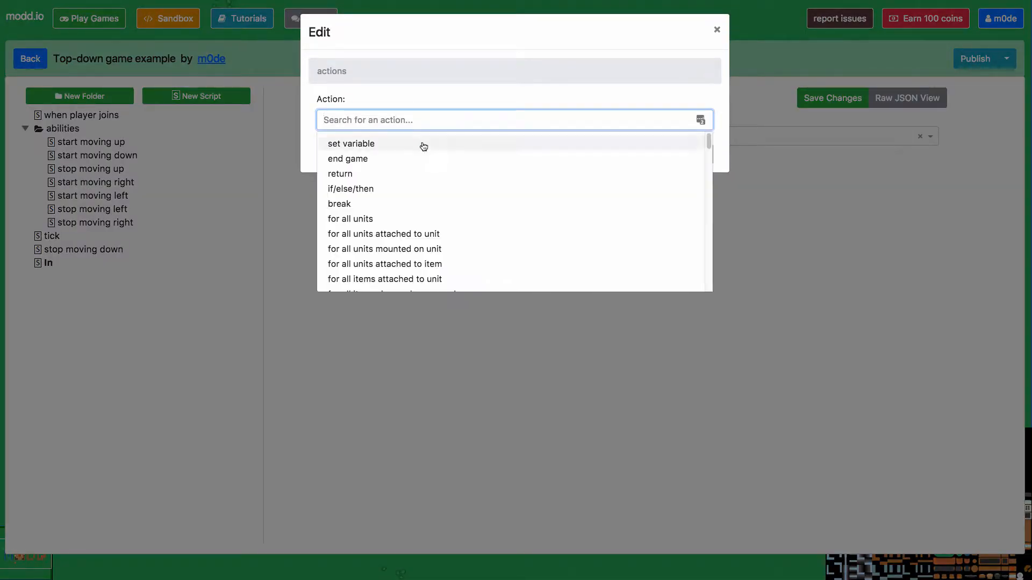
scroll("down", 3)
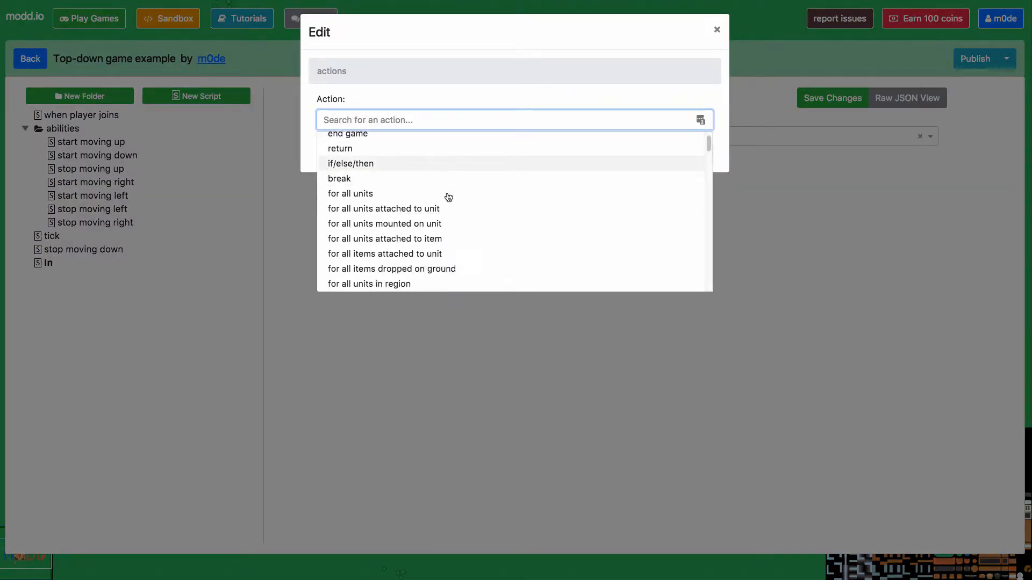
scroll("down", 3)
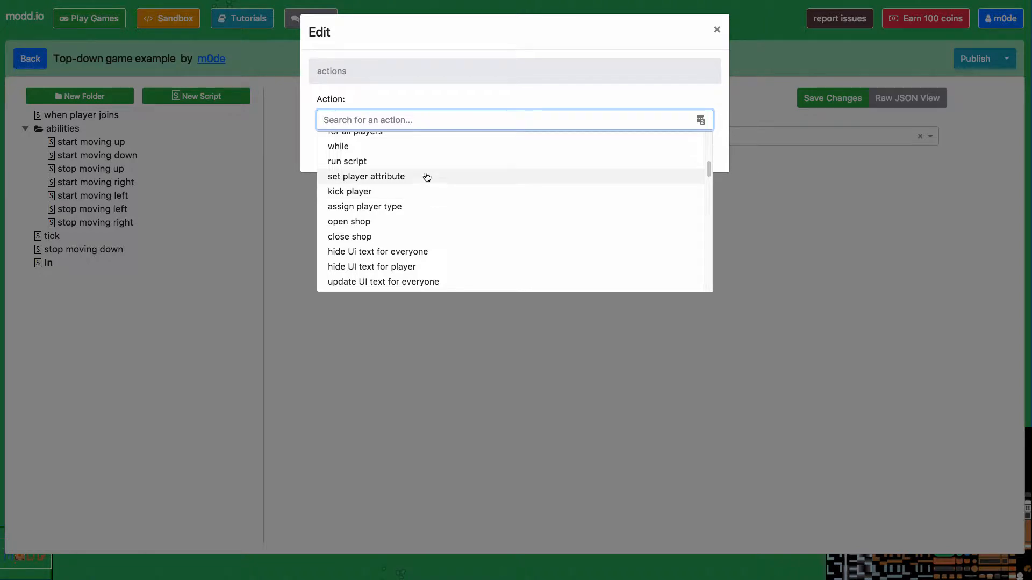
scroll("down", 3)
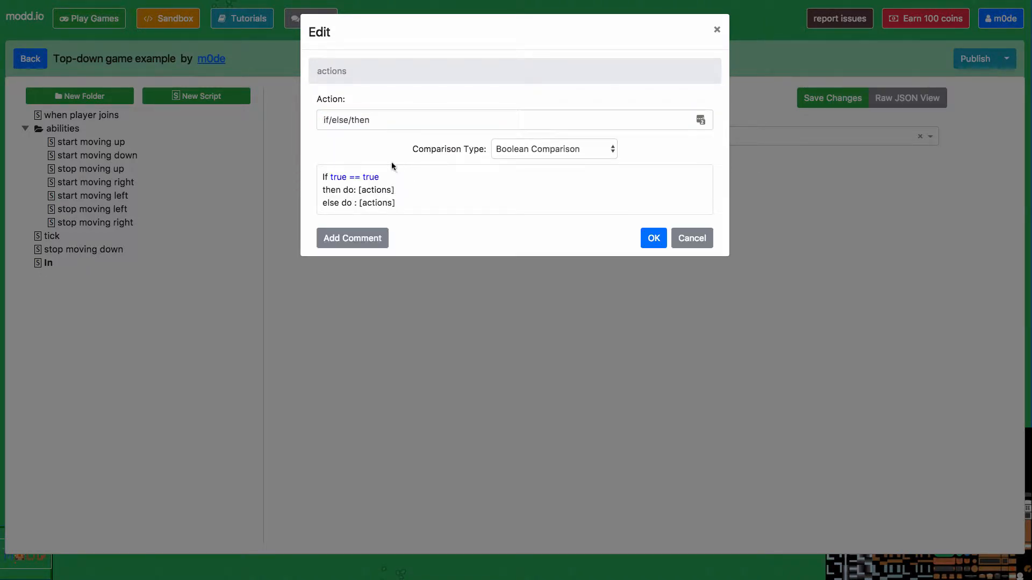
left_click(553, 149)
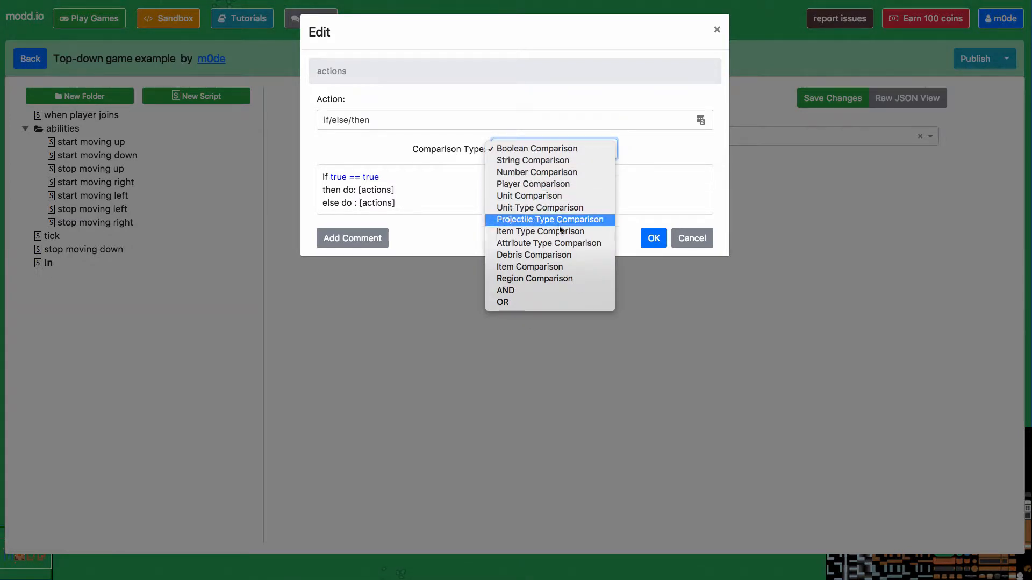
left_click(534, 278)
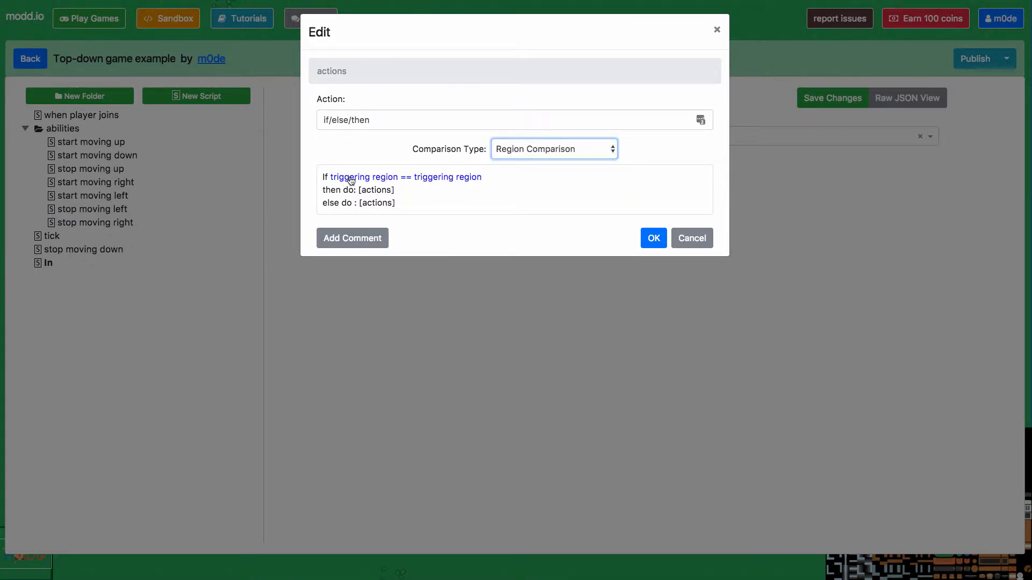
mouse_move(360, 181)
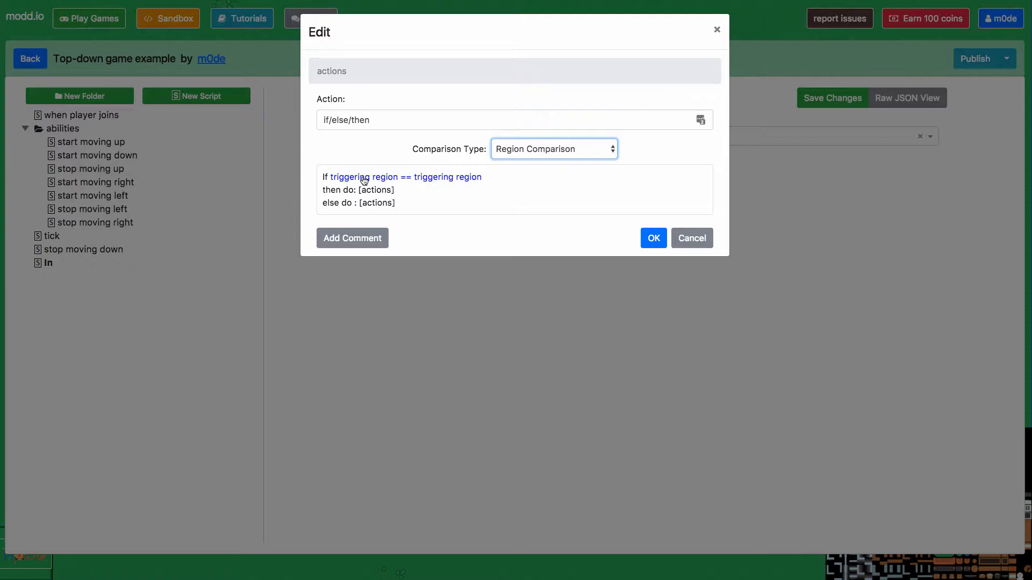
left_click(364, 176)
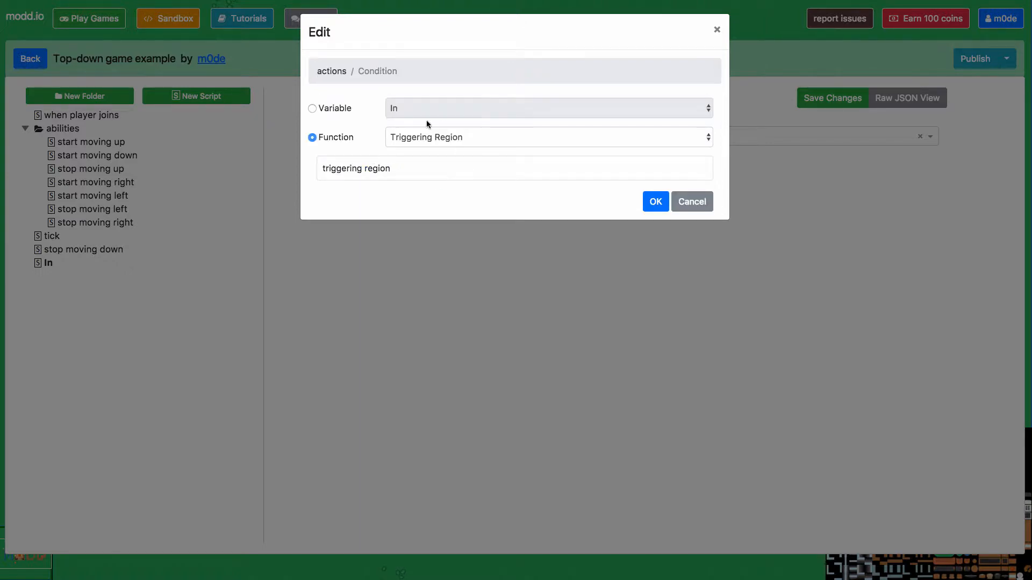
left_click(548, 108)
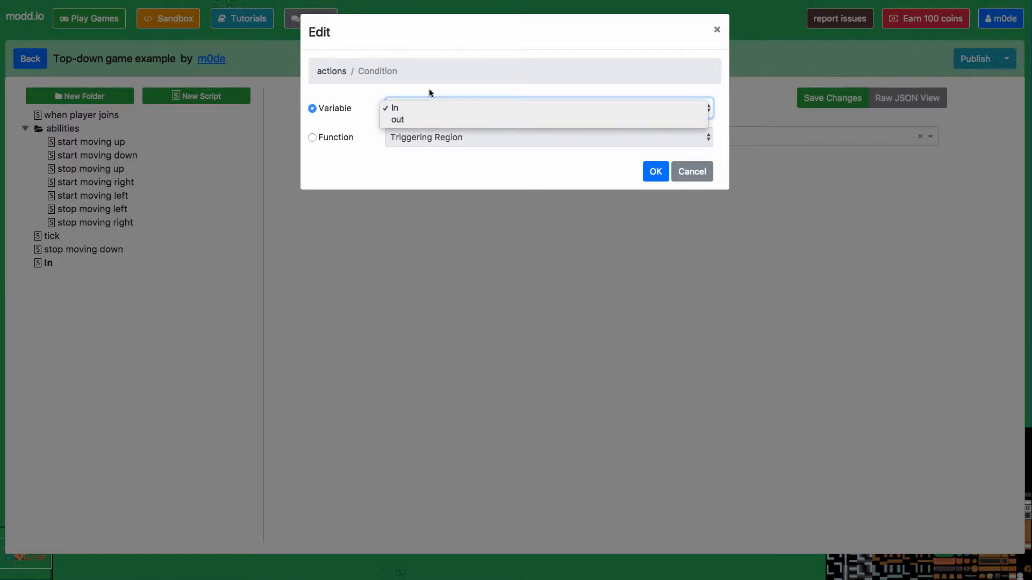
left_click(394, 107)
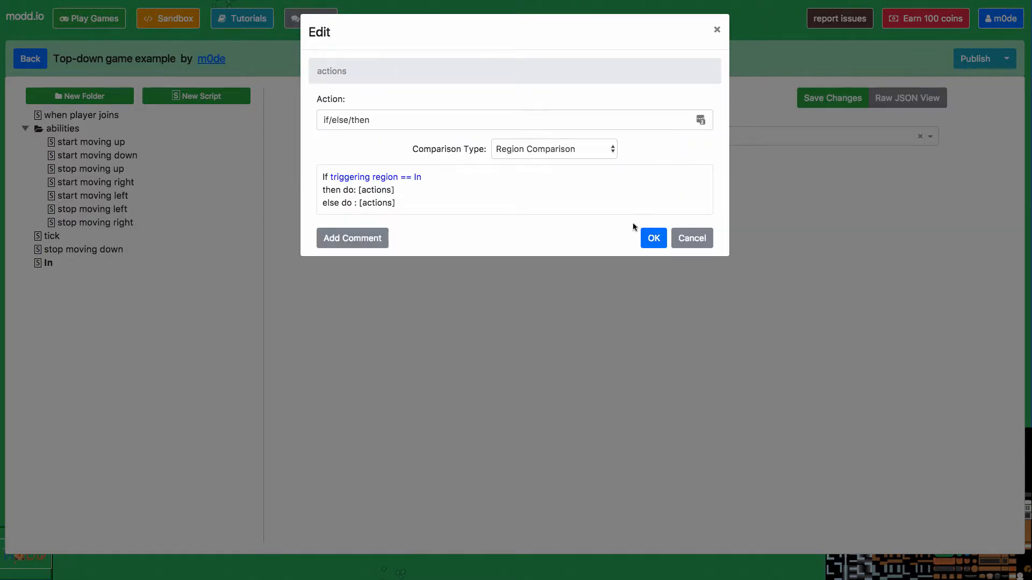
left_click(652, 238)
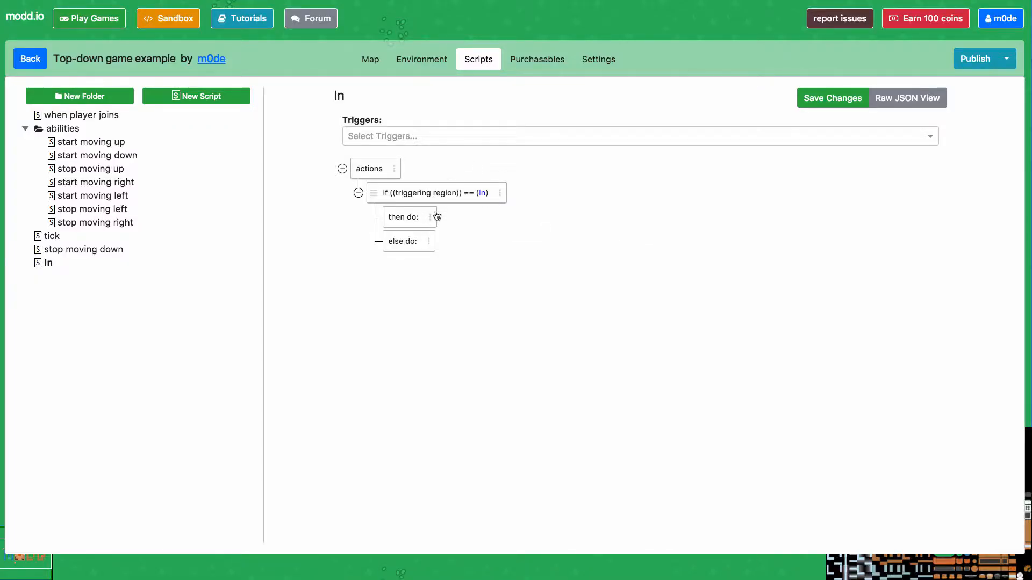
Add a then-branch action moving the triggering unit to a random position in 'out'
left_click(430, 217)
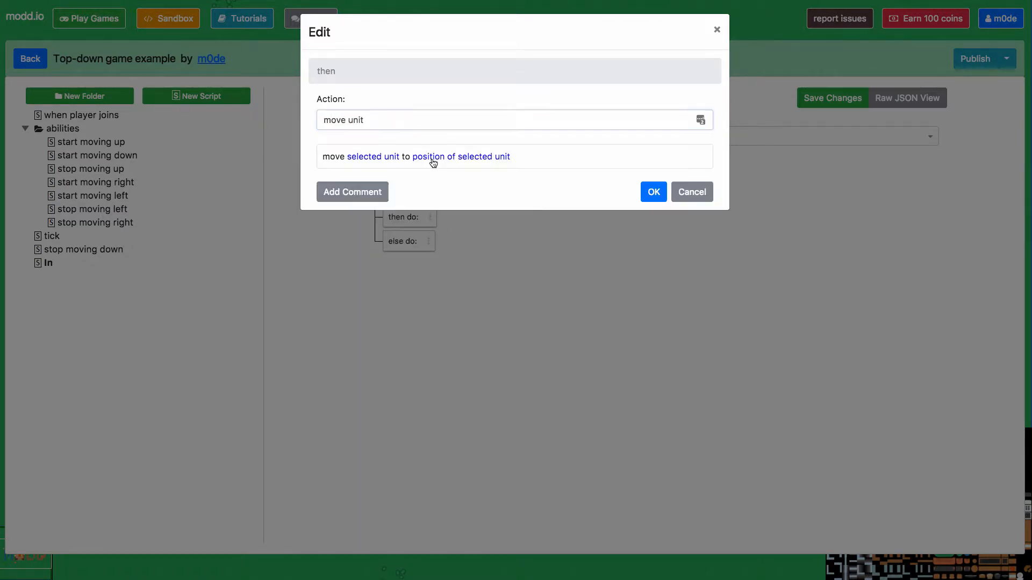
left_click(373, 156)
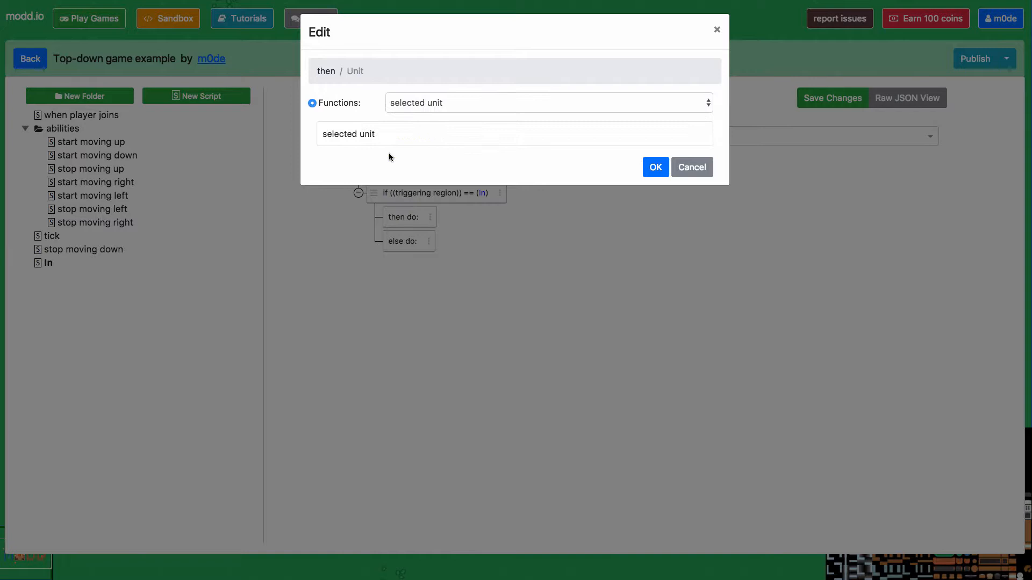
left_click(547, 102)
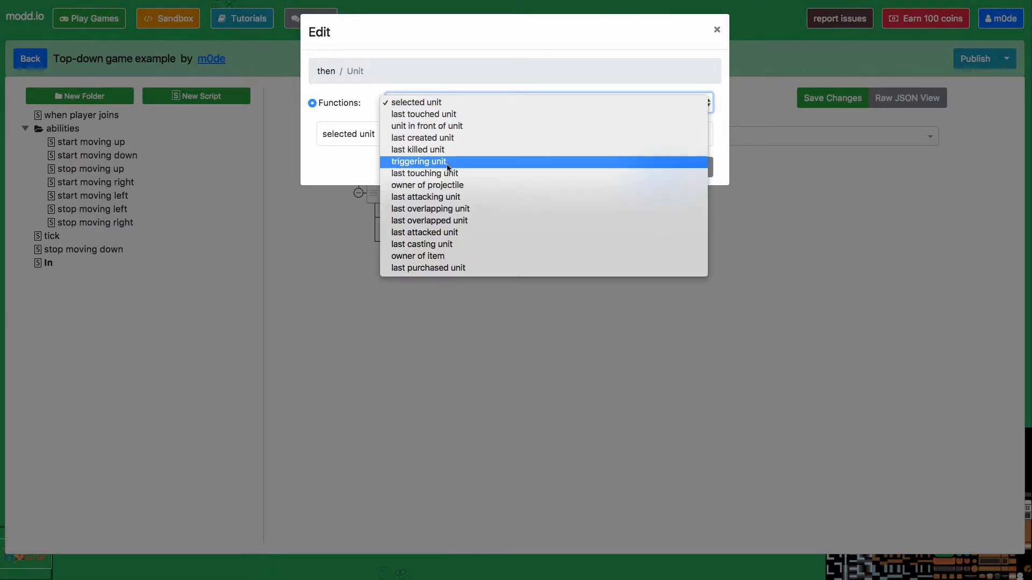
left_click(418, 162)
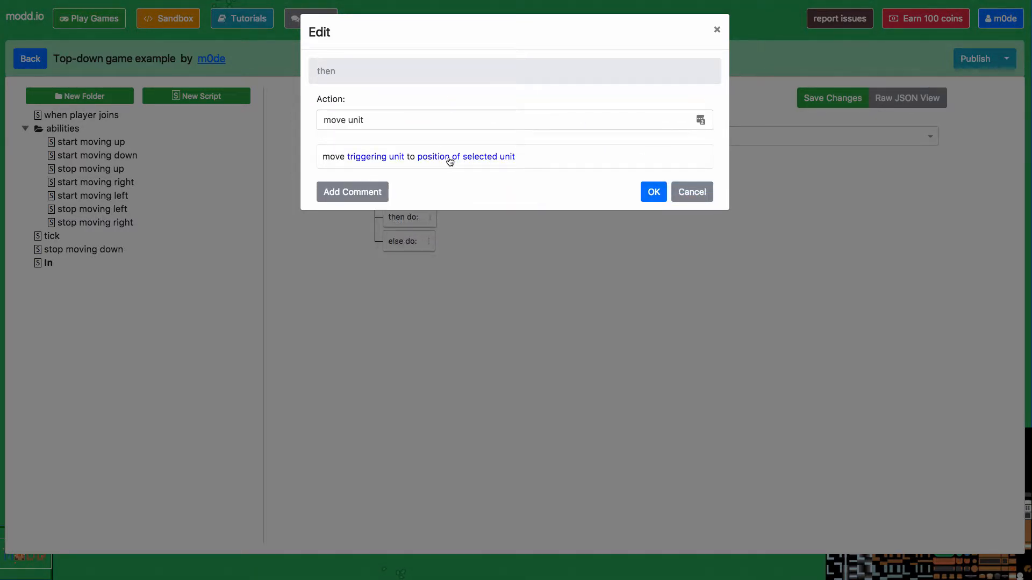
left_click(466, 156)
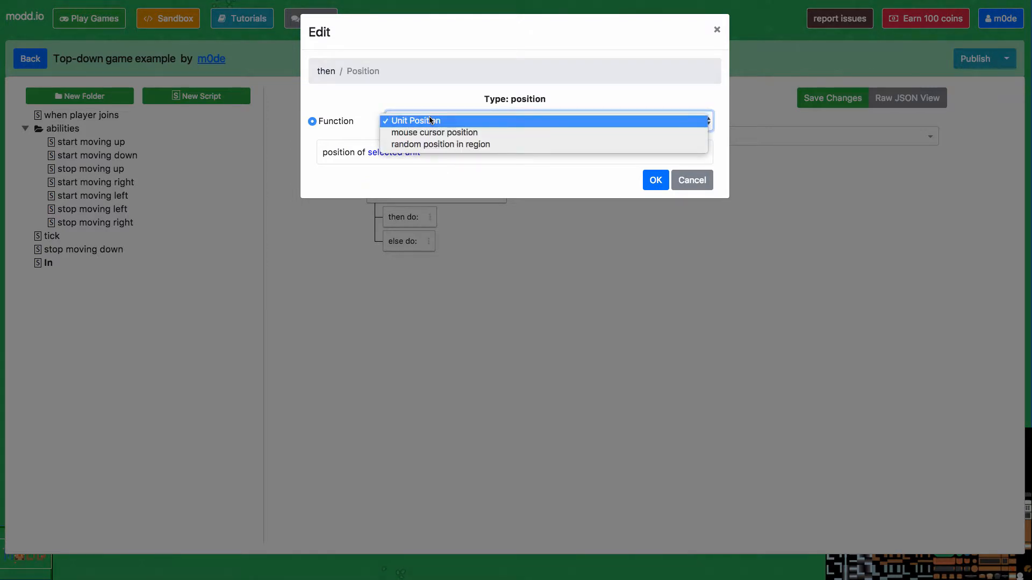
left_click(440, 144)
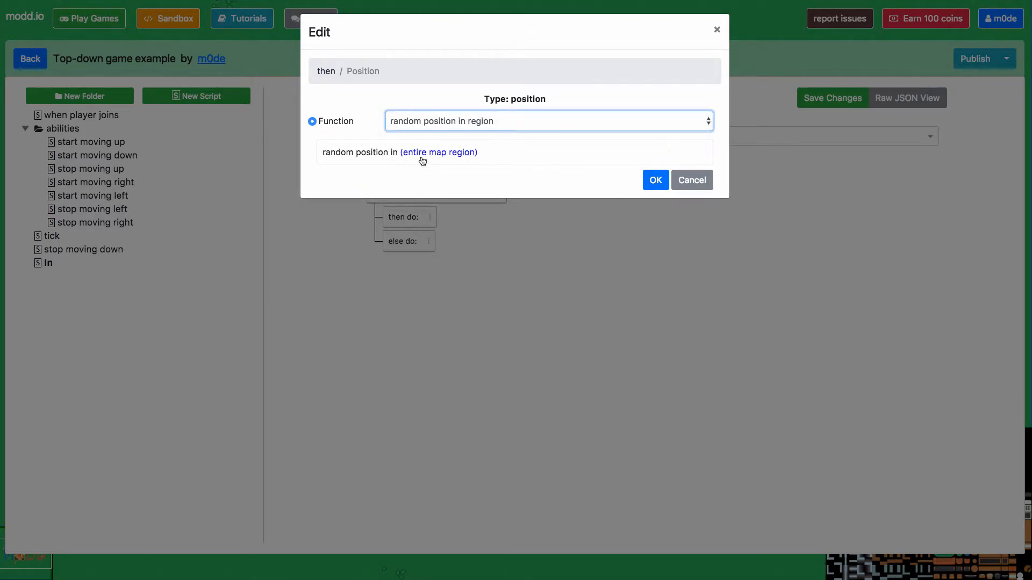
left_click(438, 152)
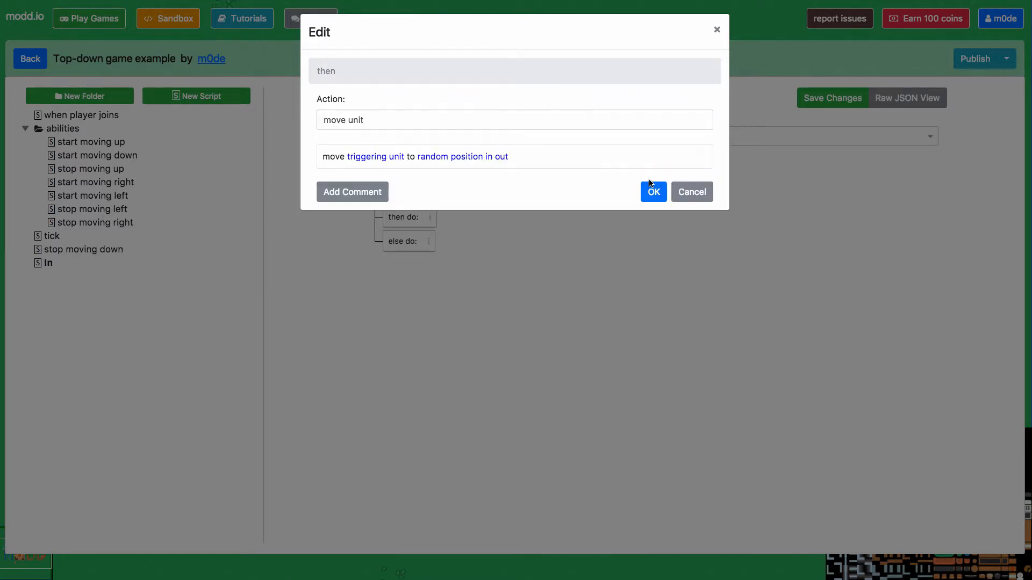
left_click(652, 191)
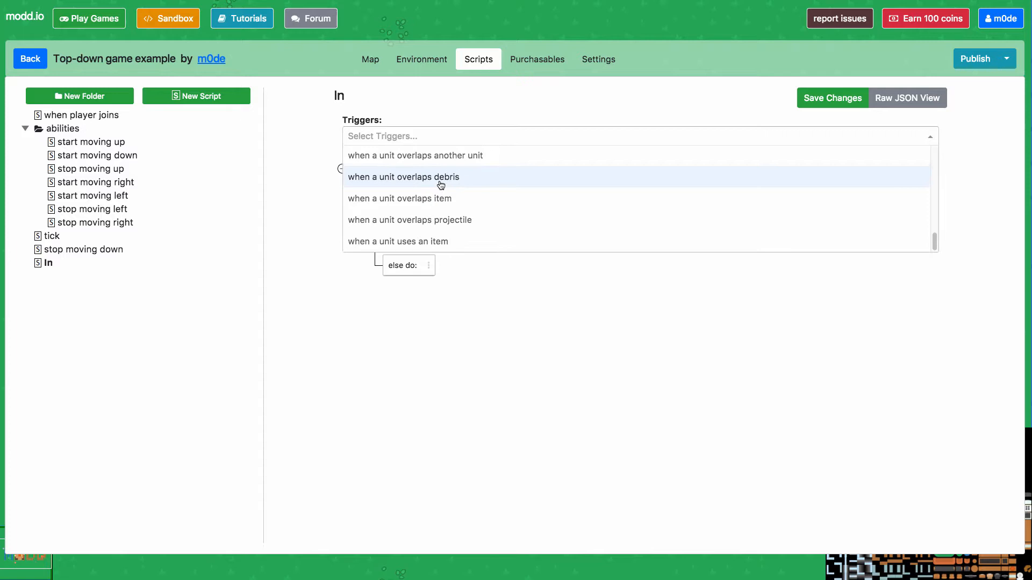
Scroll through the finished 'In' script's actions, then return to the map
scroll("down", 3)
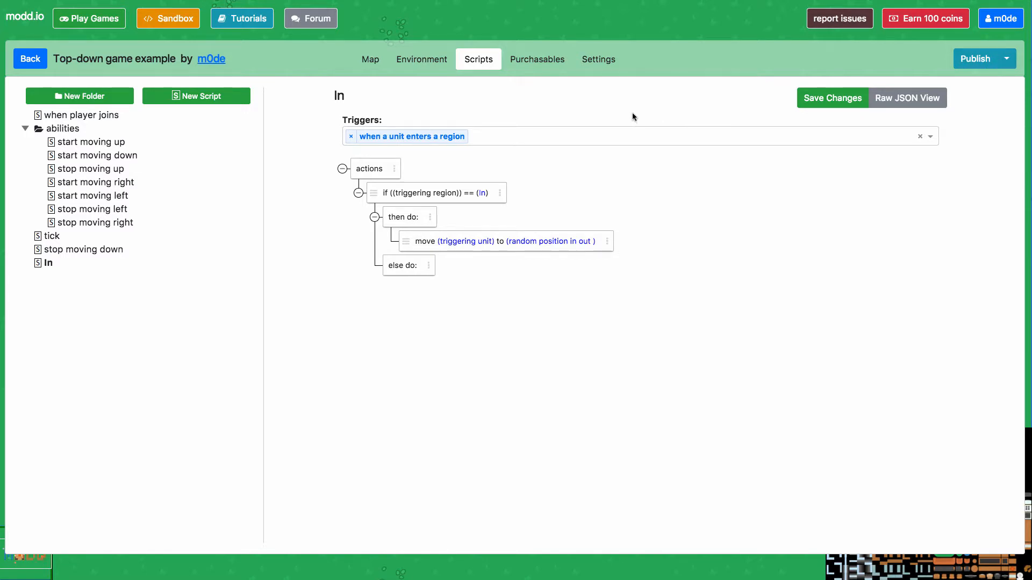
mouse_move(481, 193)
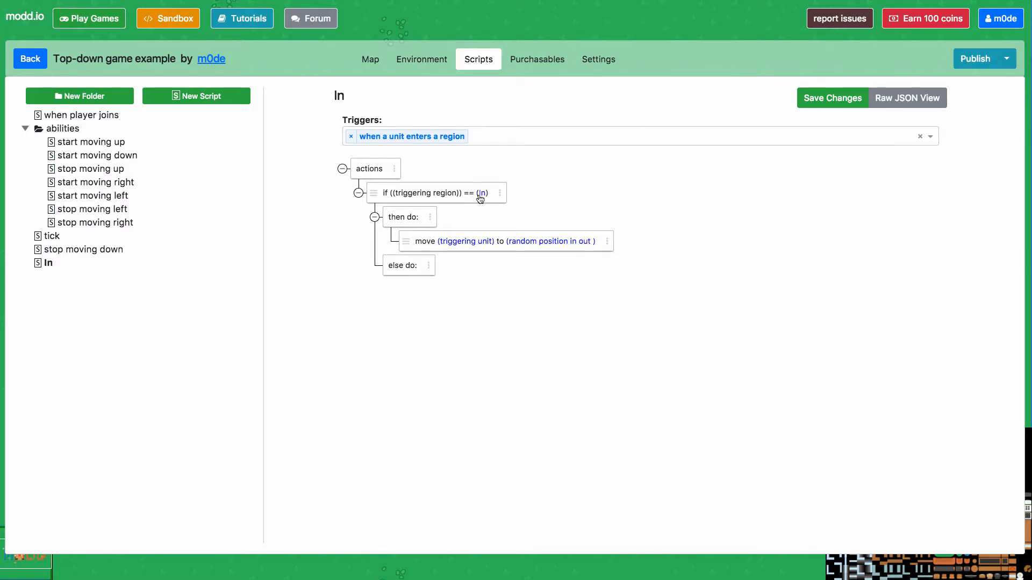
mouse_move(410, 199)
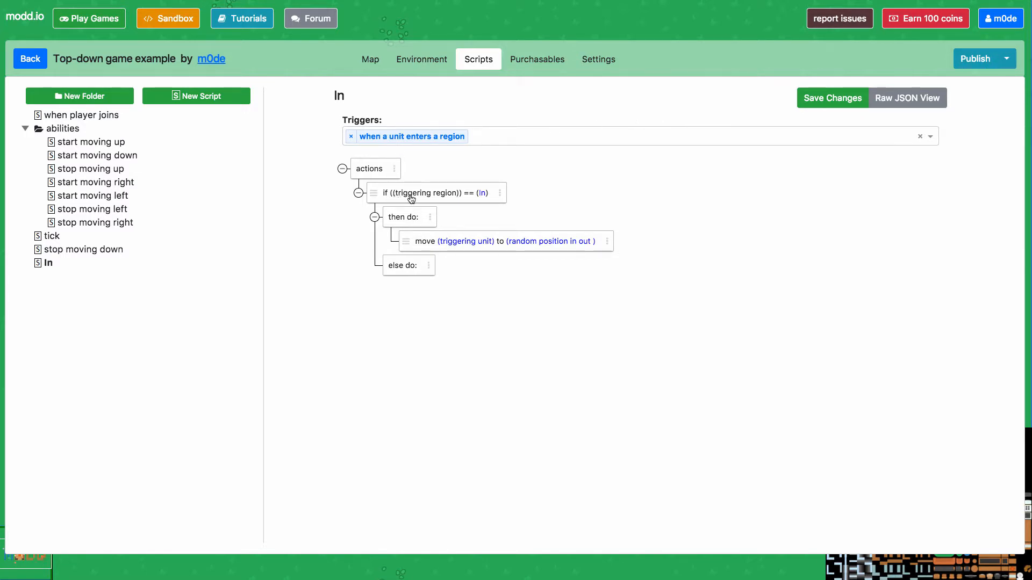
mouse_move(497, 229)
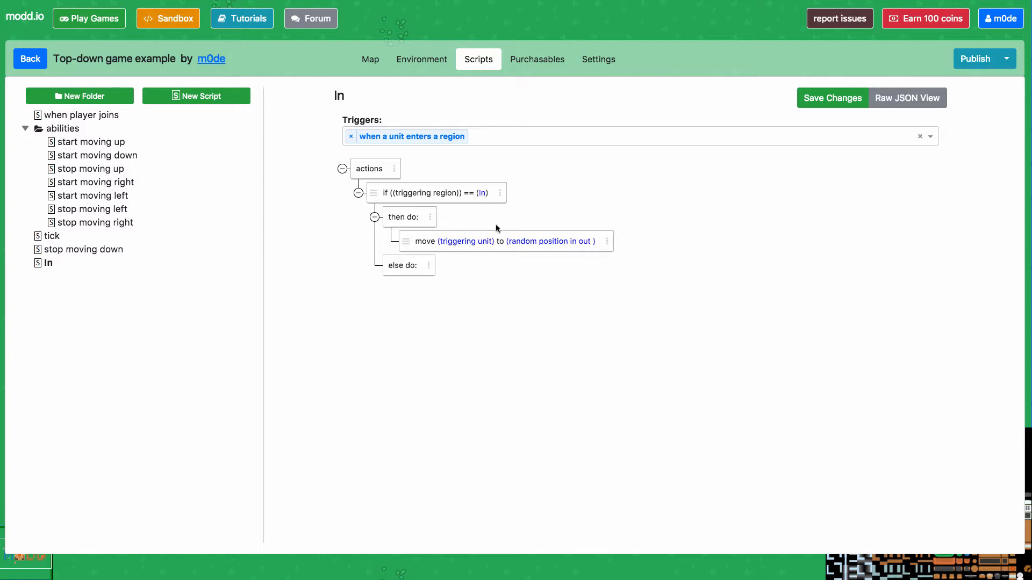
mouse_move(589, 246)
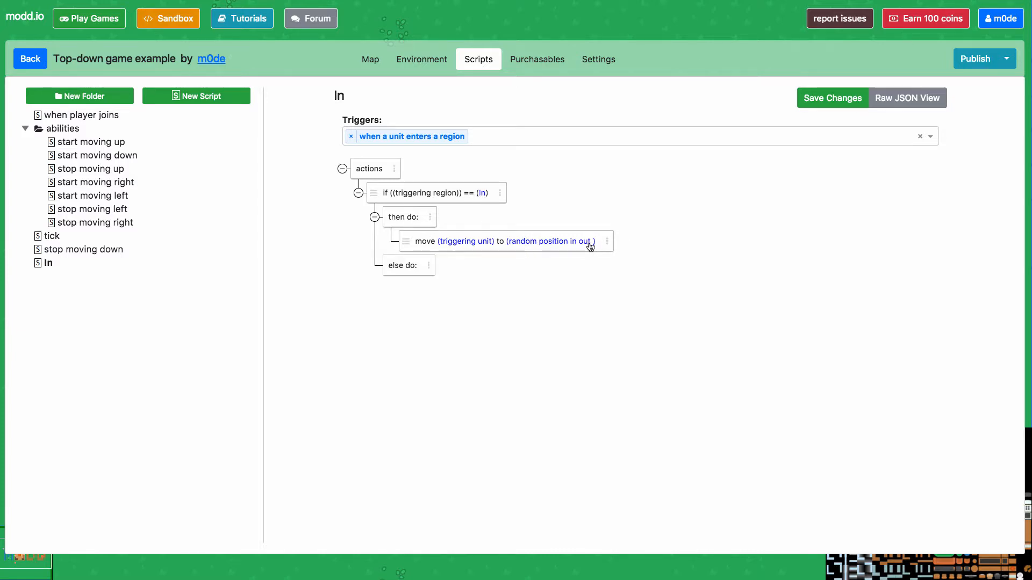
left_click(369, 60)
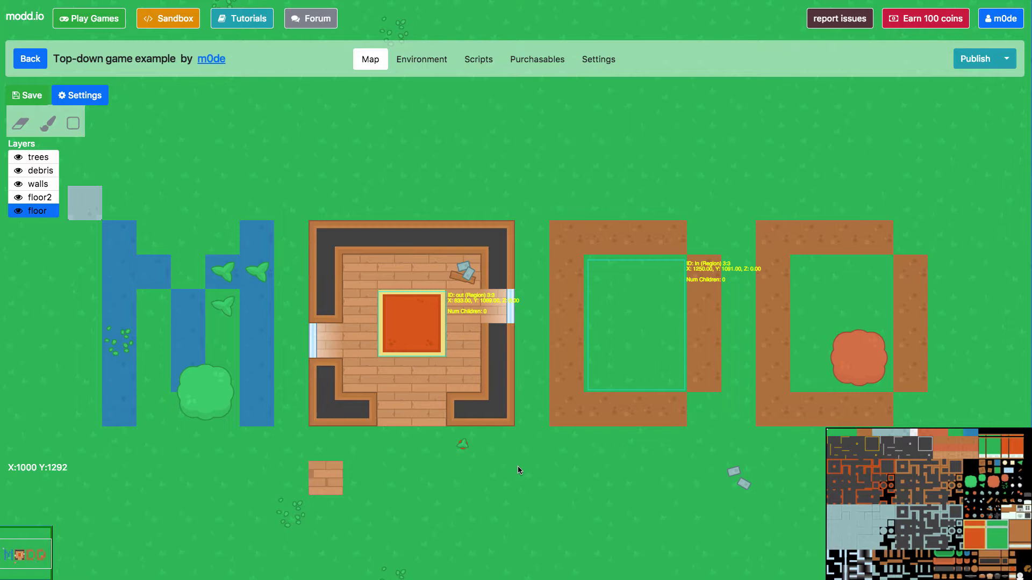
mouse_move(422, 329)
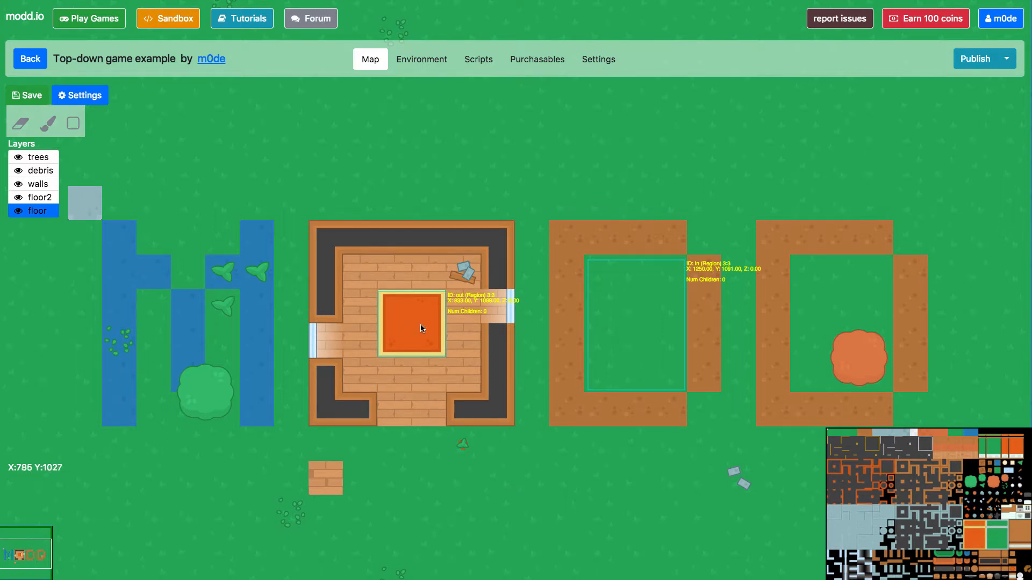
mouse_move(759, 59)
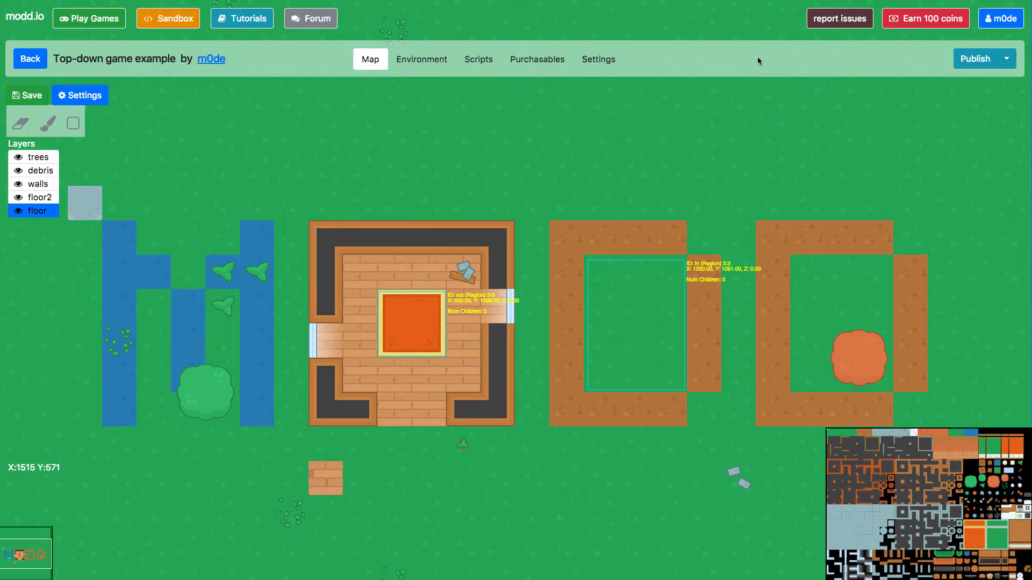
mouse_move(983, 69)
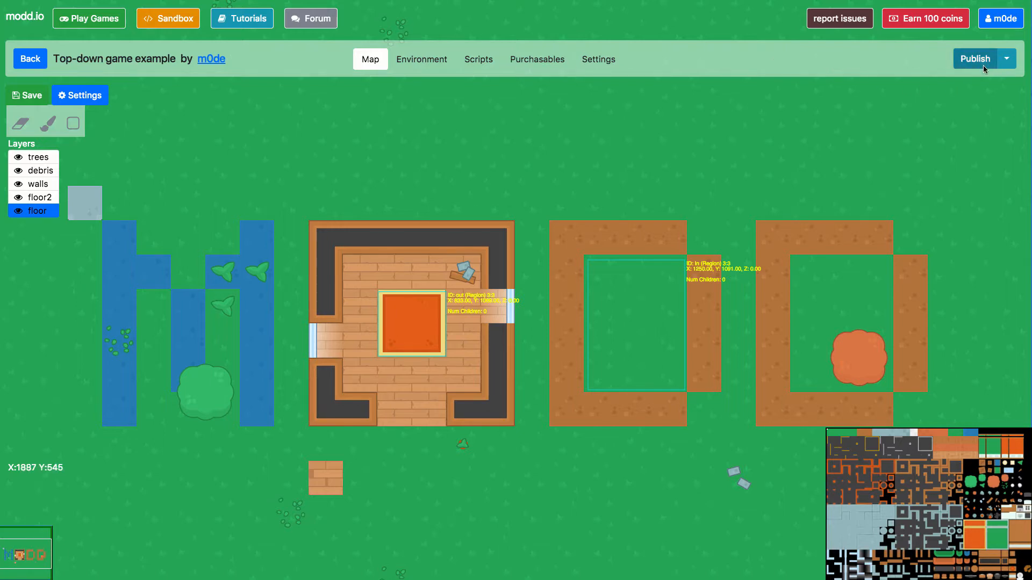
Publish the game as version 0.01 with 50 max players
left_click(974, 59)
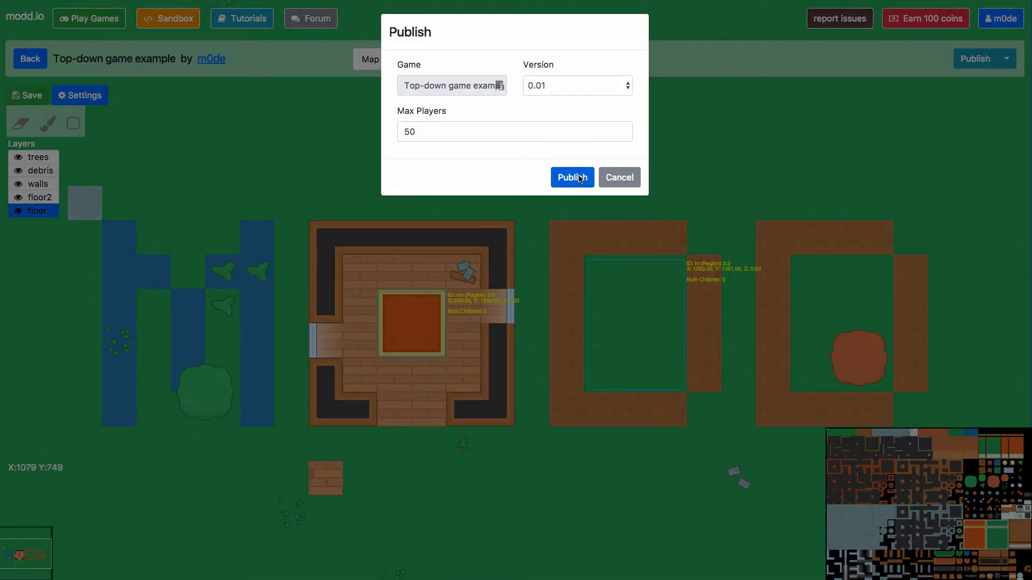
left_click(571, 177)
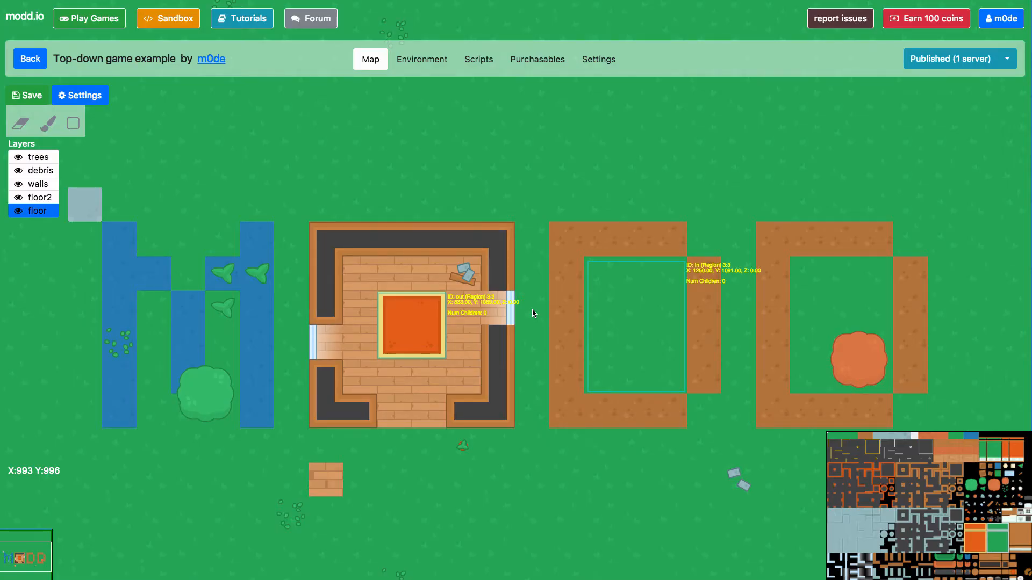
Leave the top-down game's editor and open the Soccer game from Public Games
left_click(30, 58)
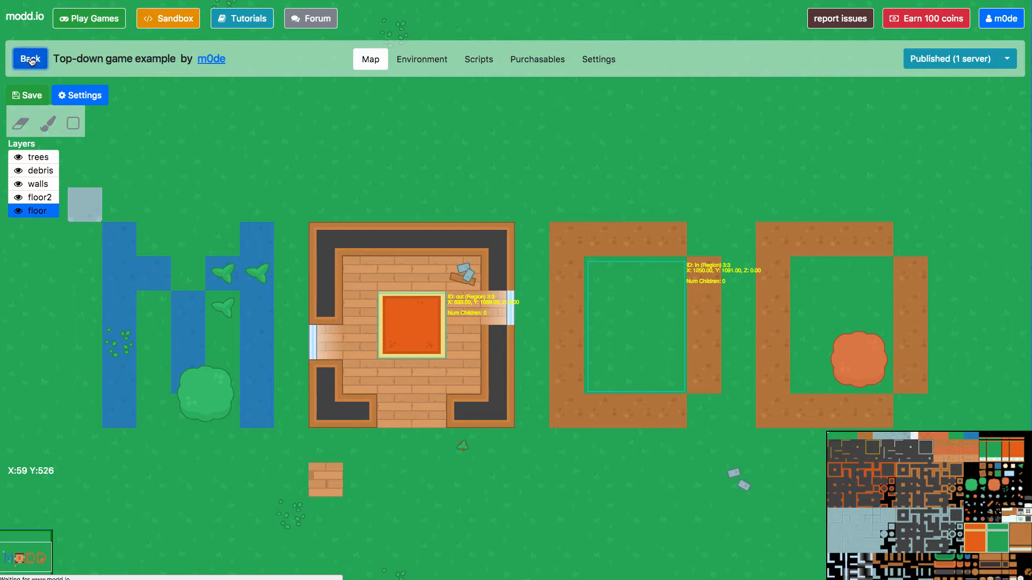
left_click(29, 58)
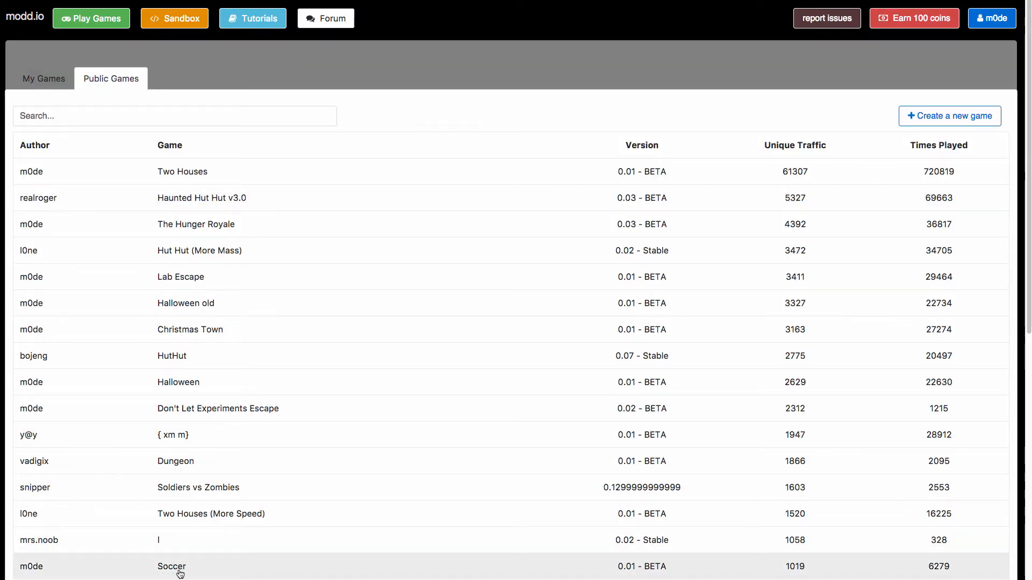
left_click(171, 566)
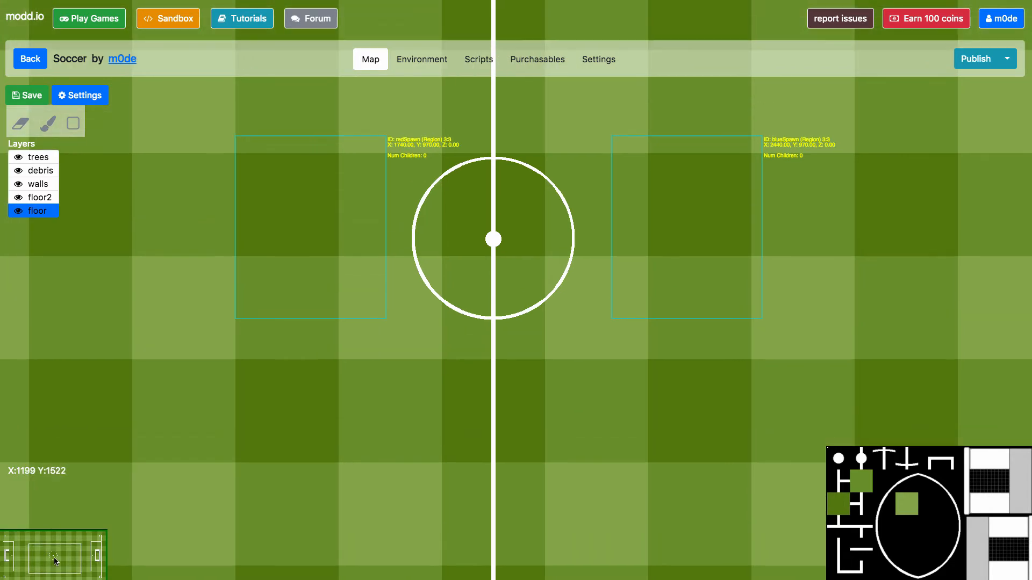
mouse_move(651, 190)
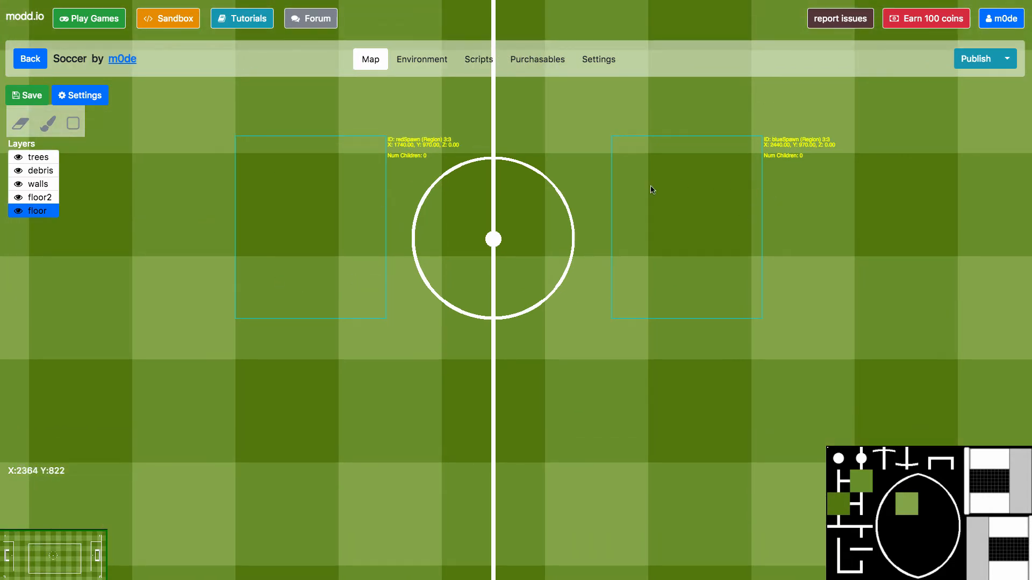
mouse_move(356, 222)
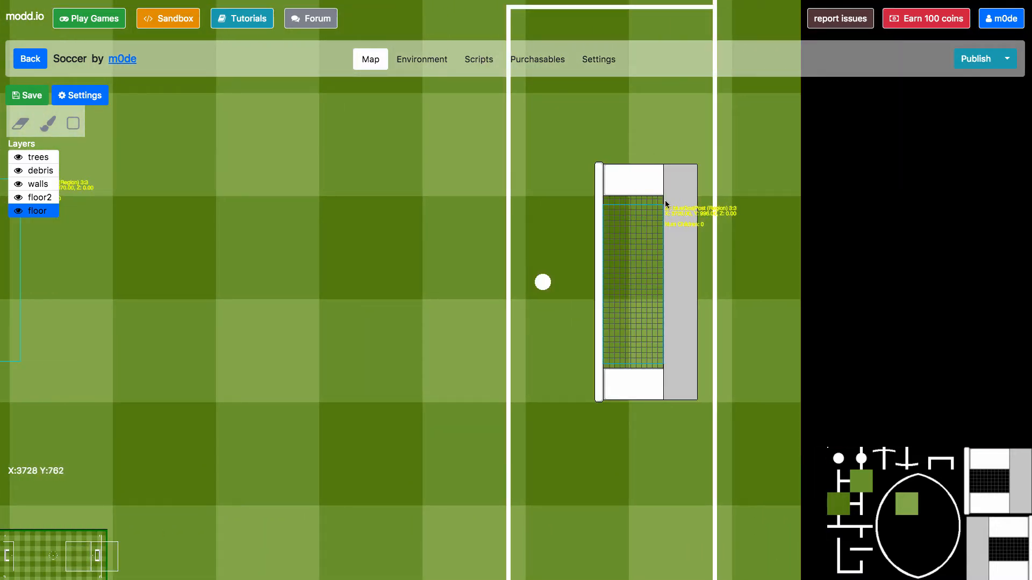
mouse_move(609, 212)
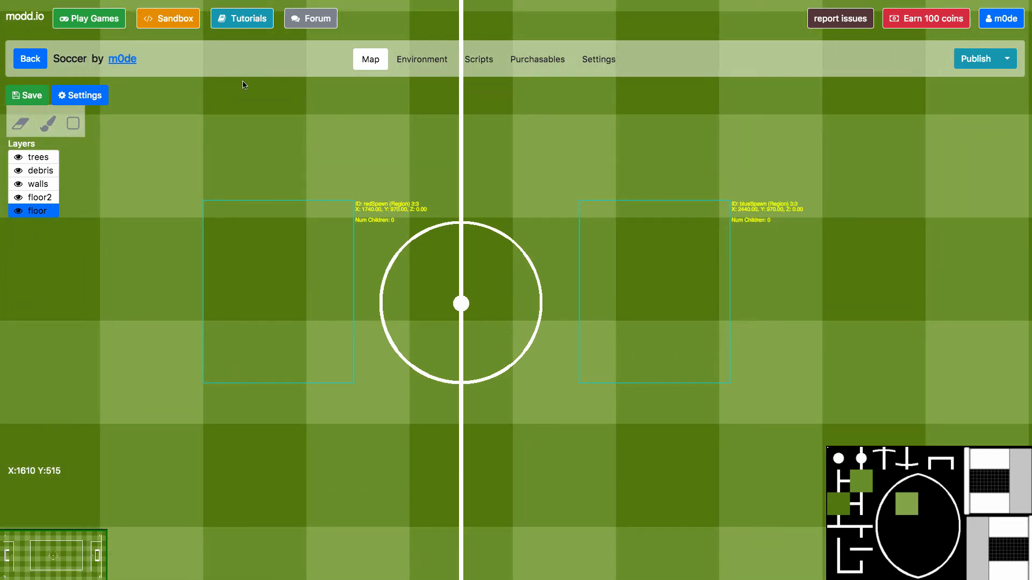
mouse_move(239, 90)
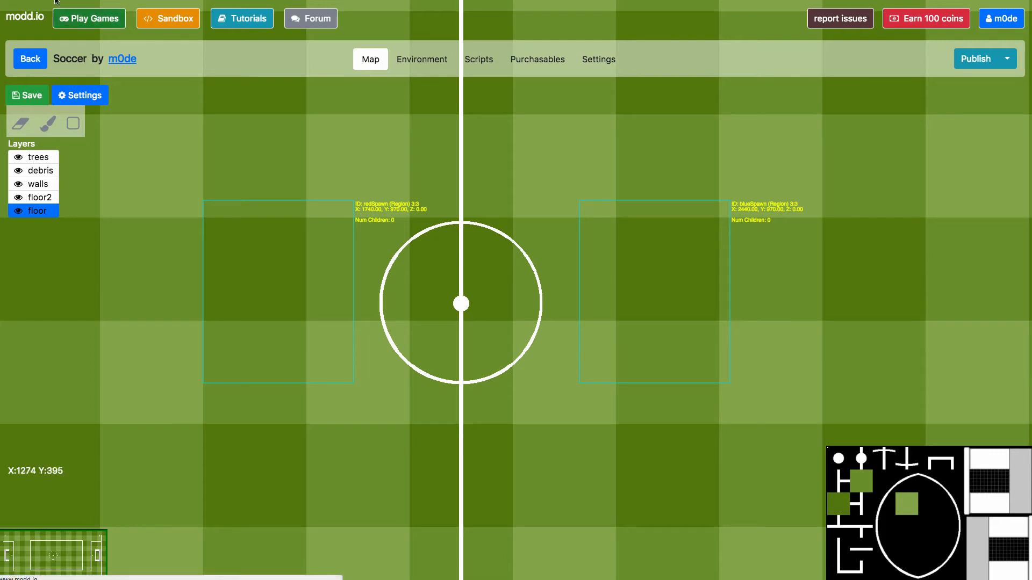
mouse_move(154, 134)
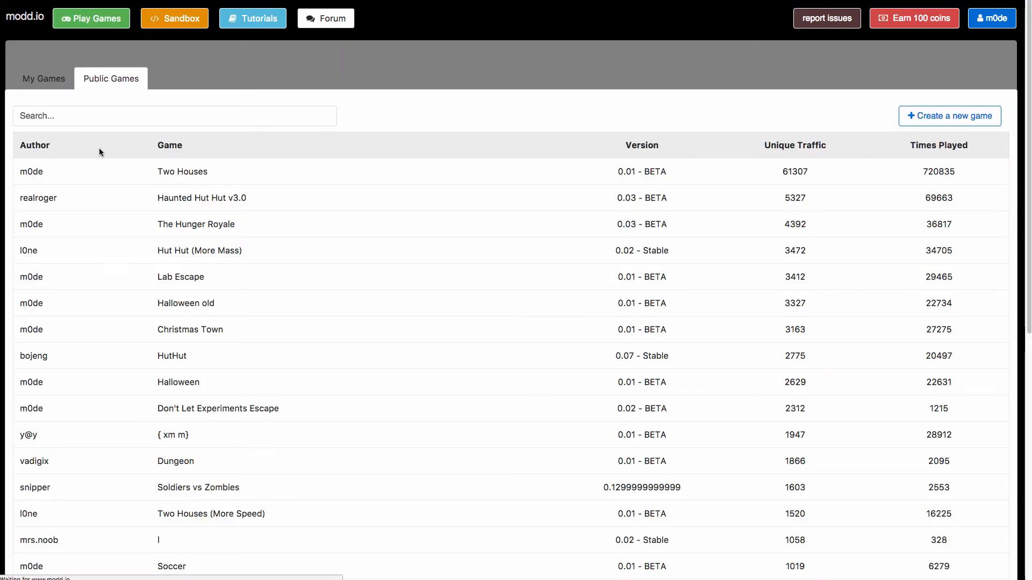
Scroll around the Arena (beta) map to inspect its betting, team and spawn regions
scroll("down", 3)
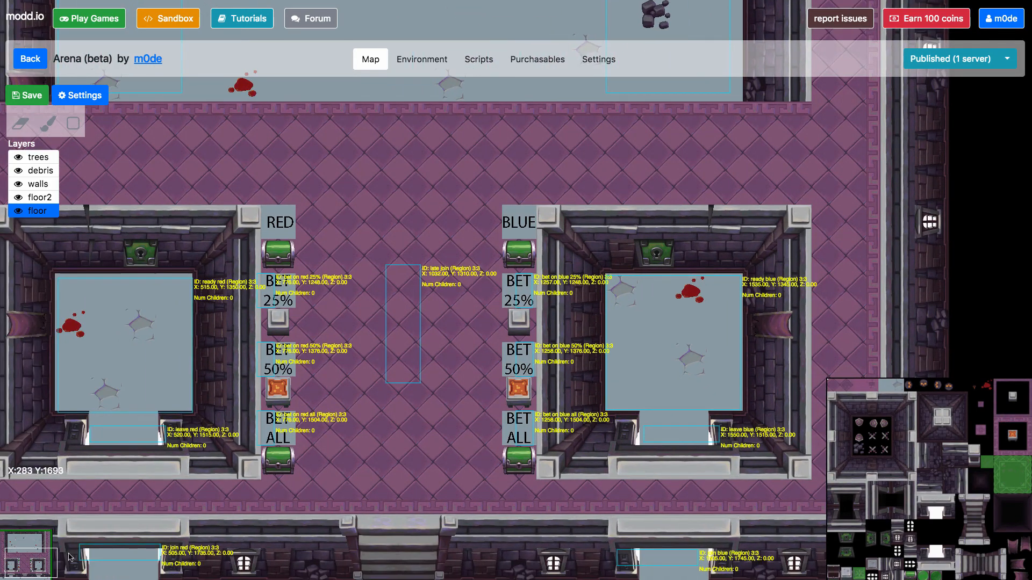
mouse_move(532, 452)
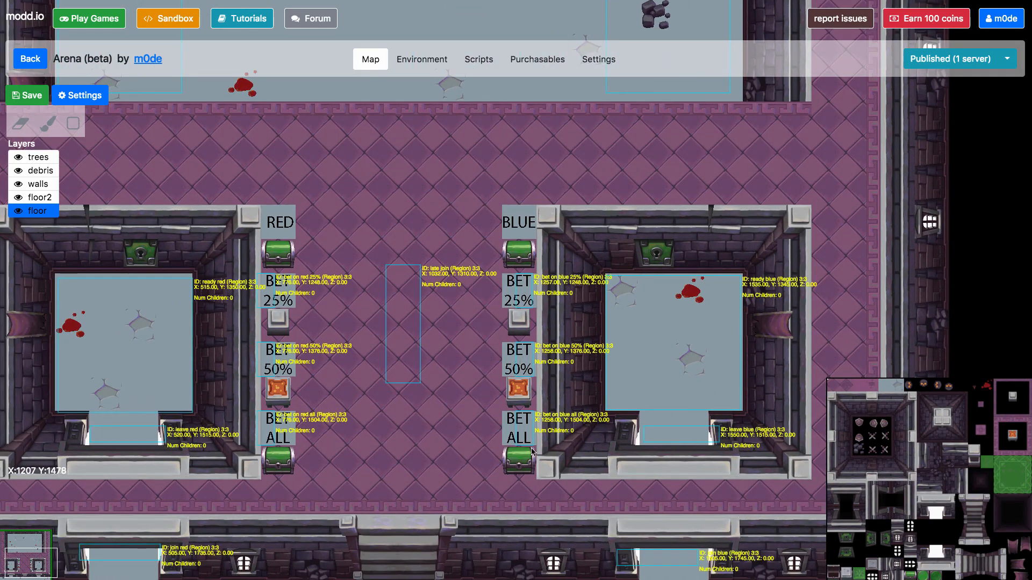
mouse_move(264, 376)
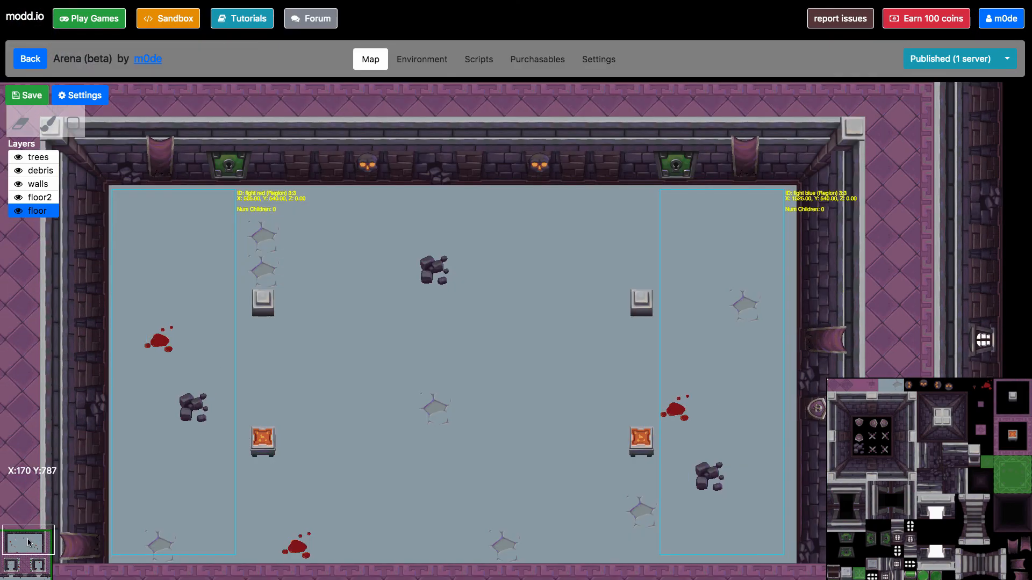
scroll("down", 3)
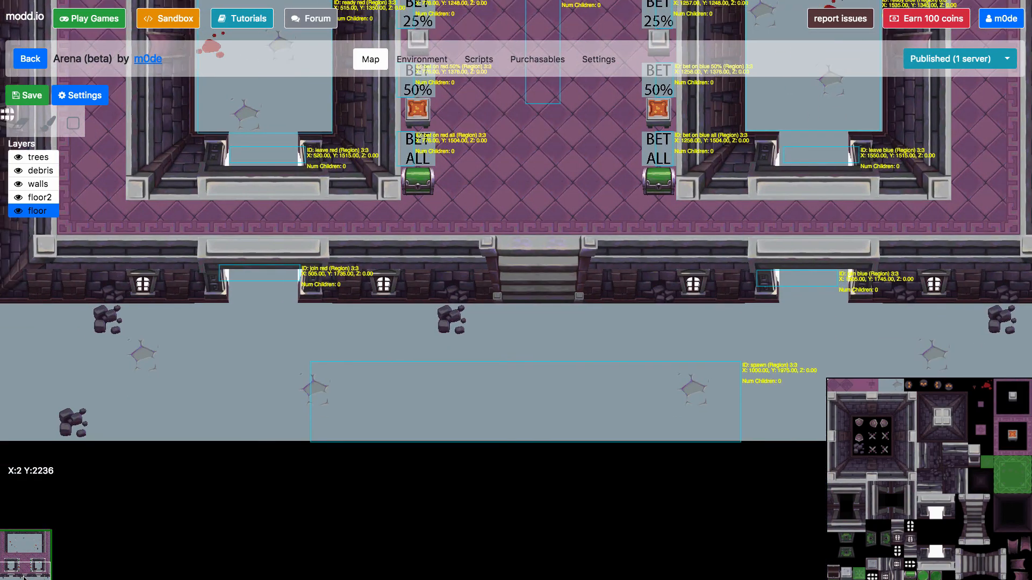